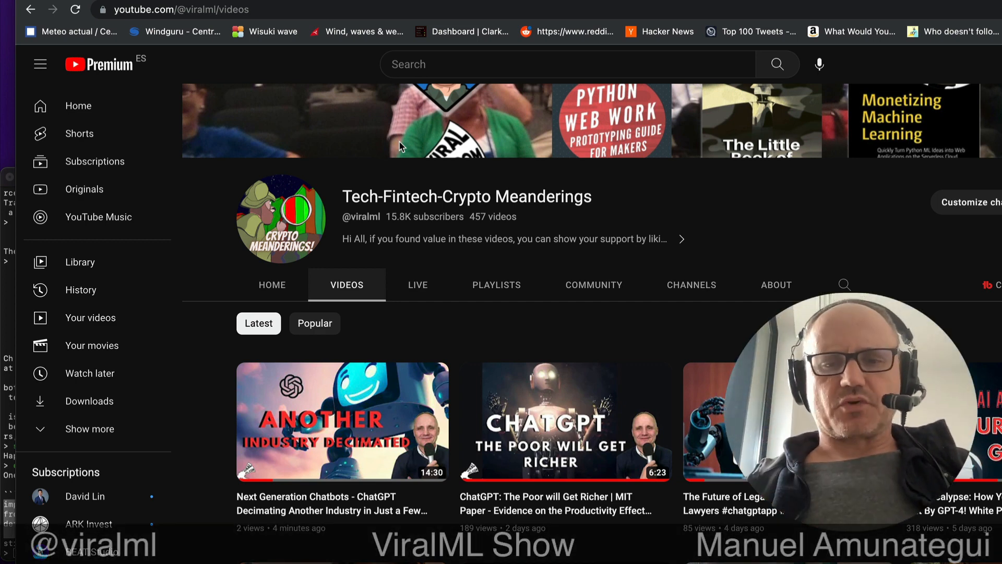
Scroll down the YouTube channel's Videos tab before moving to the GPT4All tweet
scroll("down", 3)
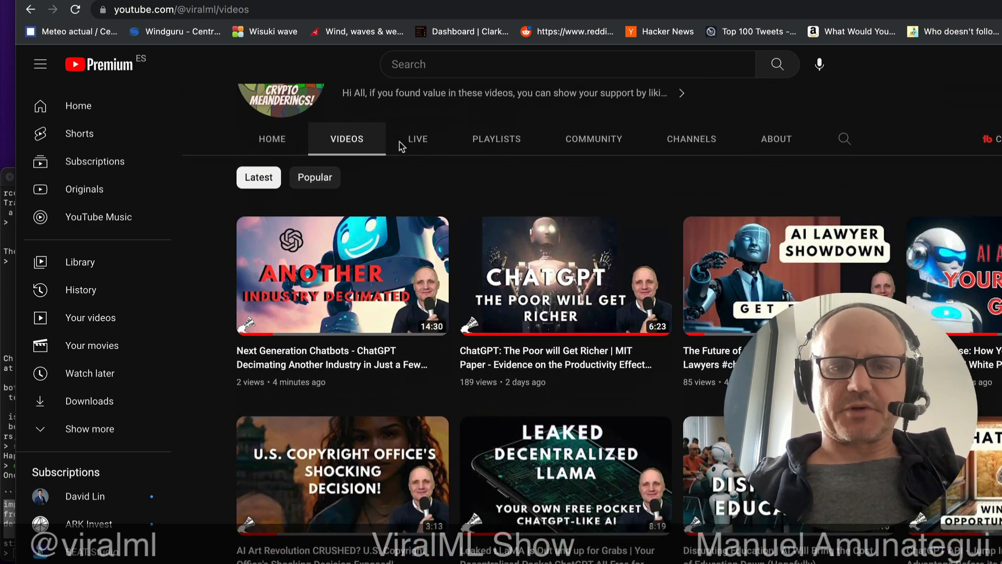
scroll("down", 3)
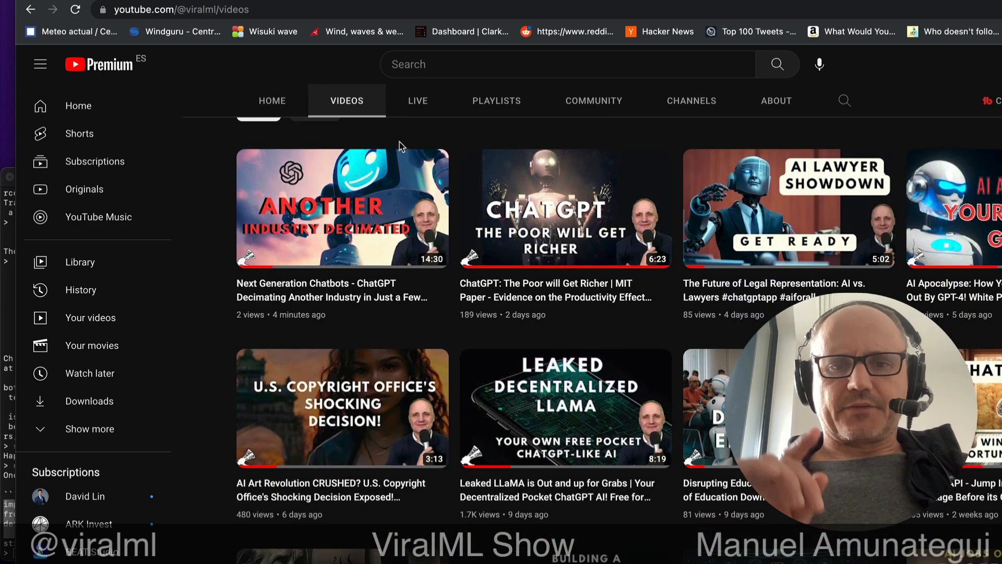
scroll("down", 3)
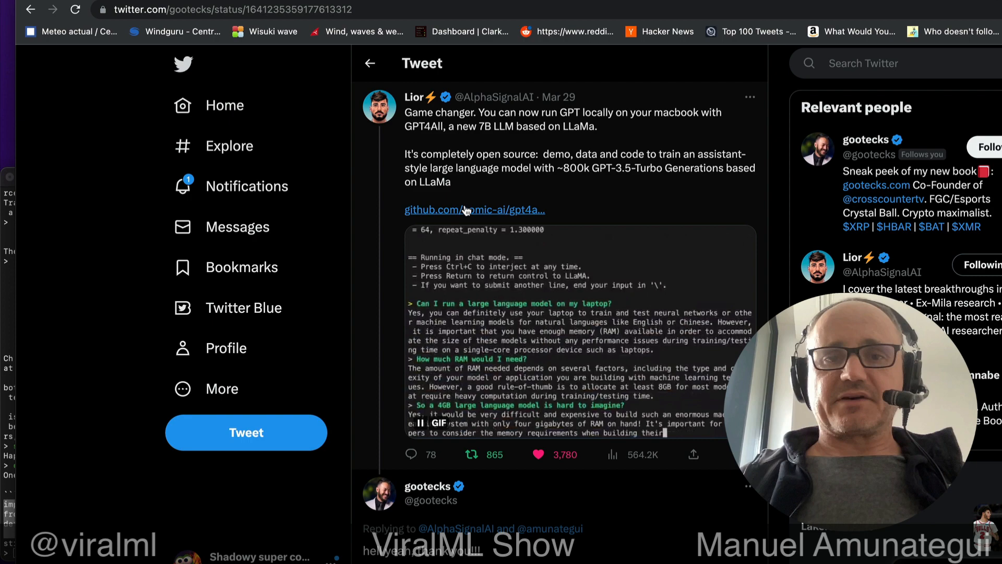
Open the nomic-ai/gpt4all GitHub repository from the tweet's link
left_click(475, 209)
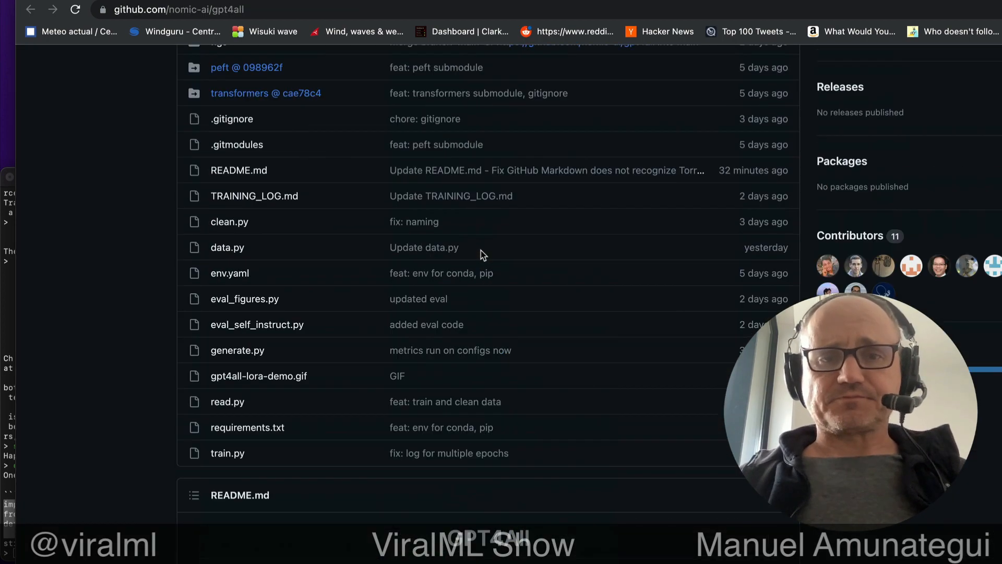
scroll("up", 3)
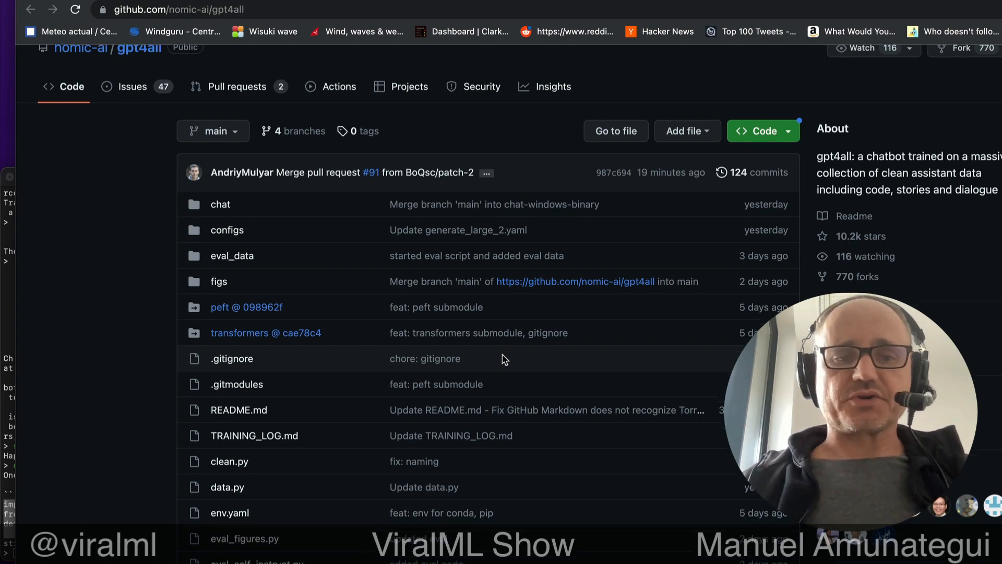
left_click(238, 409)
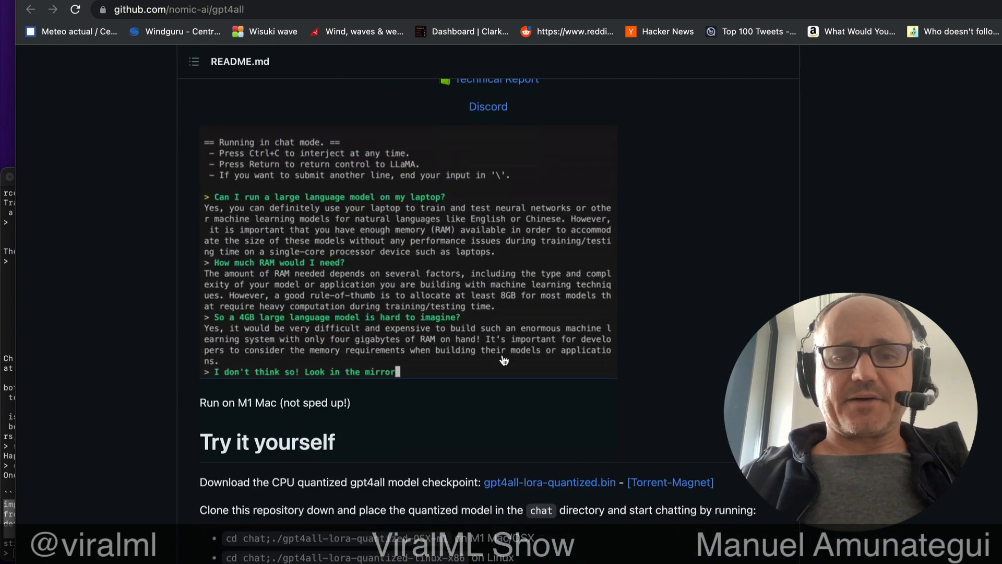
scroll("down", 3)
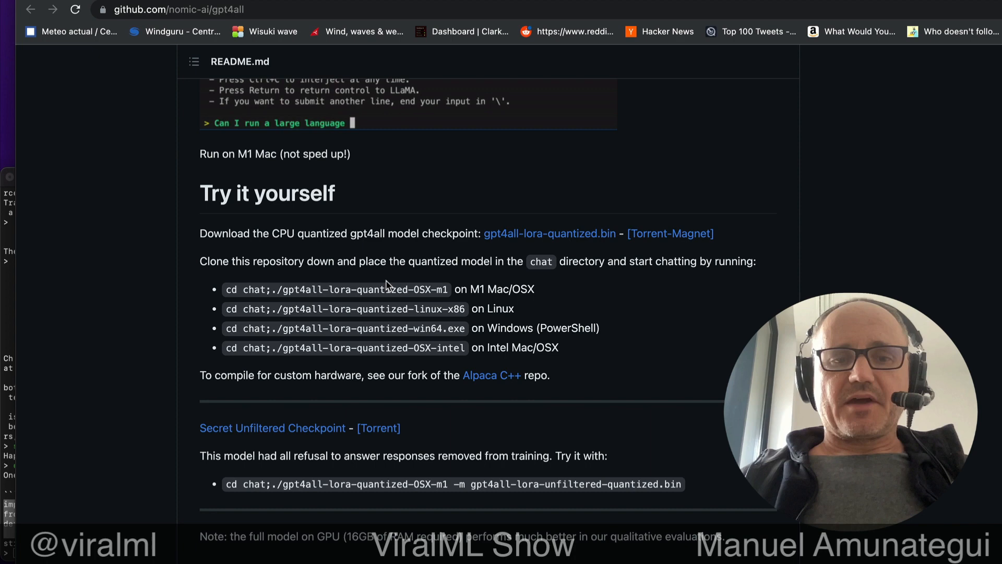
Scroll the README down to the 'Try it yourself' download and run instructions
type("model on my laptop?")
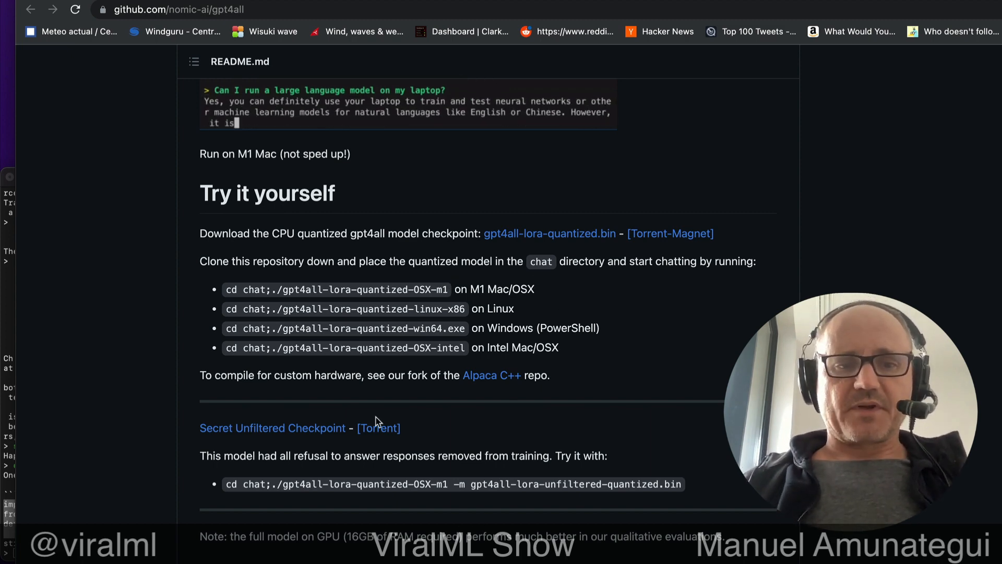
scroll("down", 3)
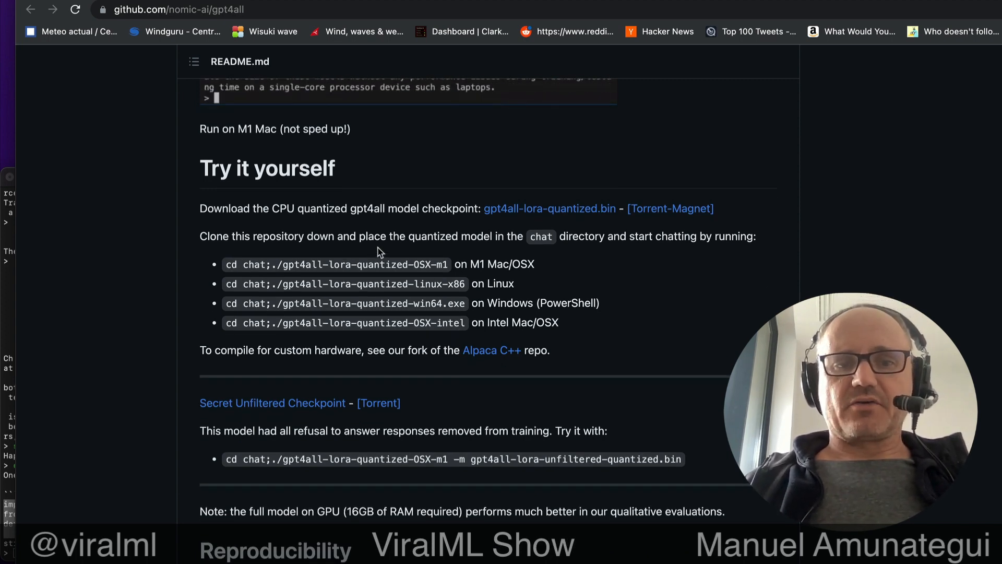
type("How much RAM would I need?")
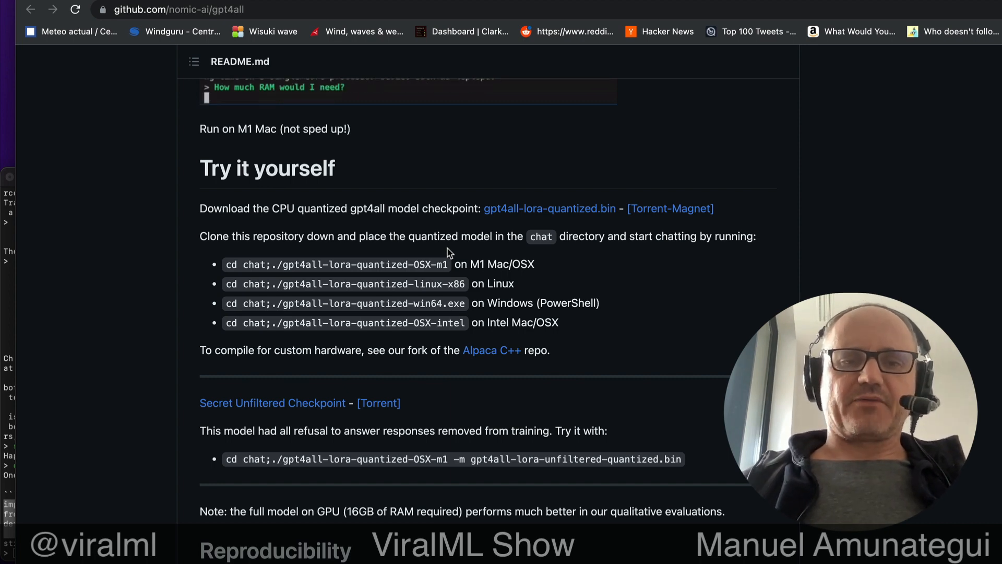
mouse_move(555, 256)
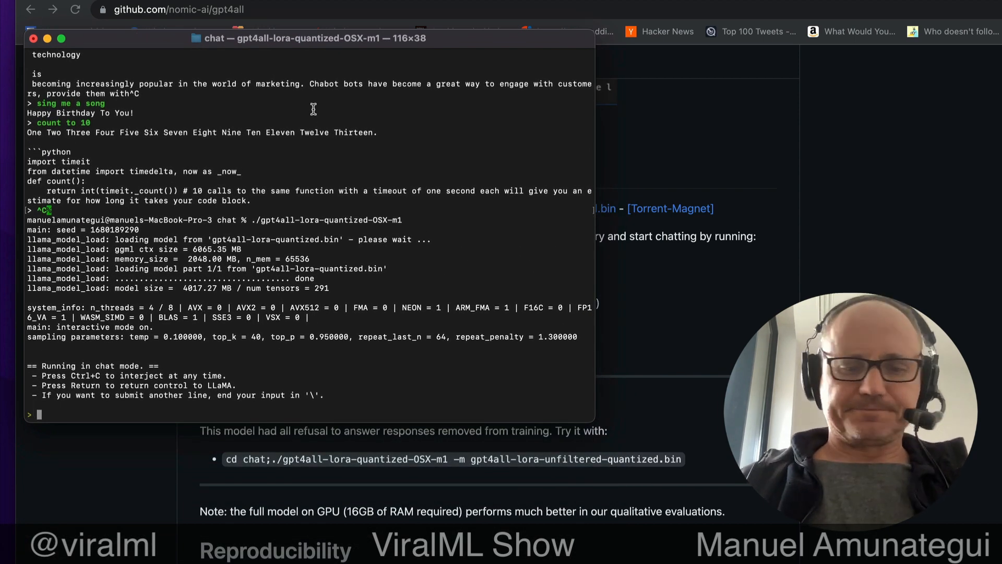
Ask the gpt4all-lora-quantized-OSX-m1 chat to 'write me a poem about llamas'
type("w")
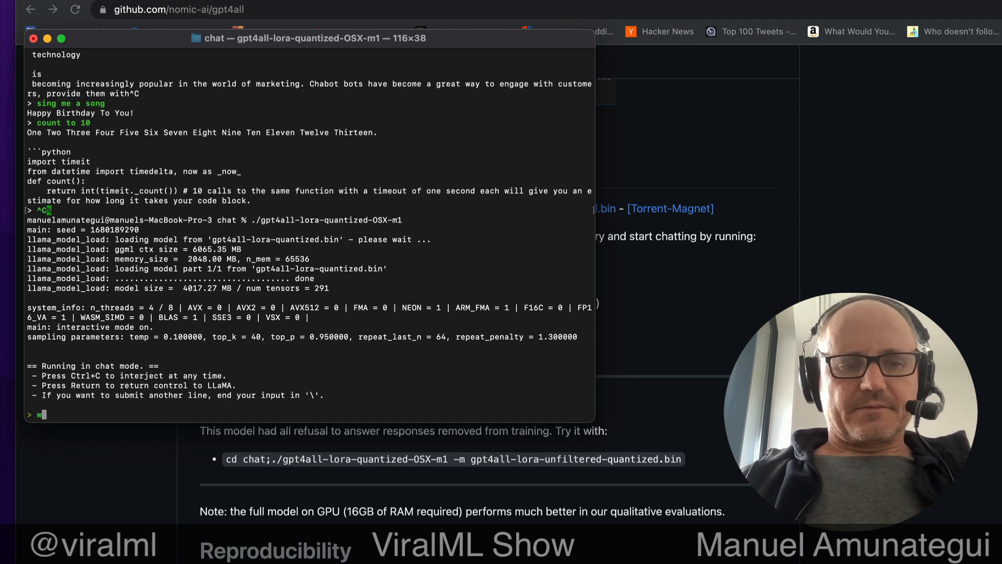
type("rite me a poem about")
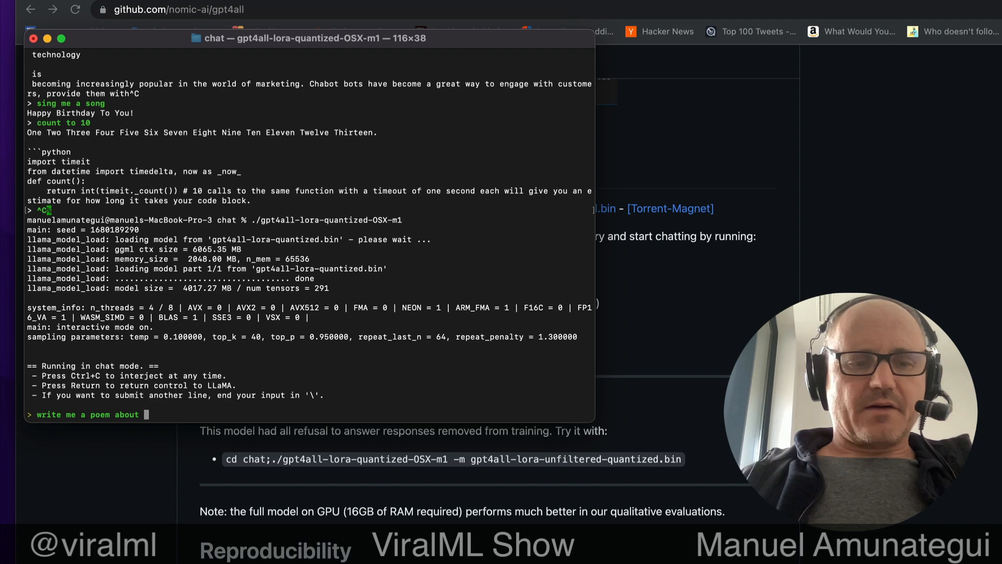
type("llamas")
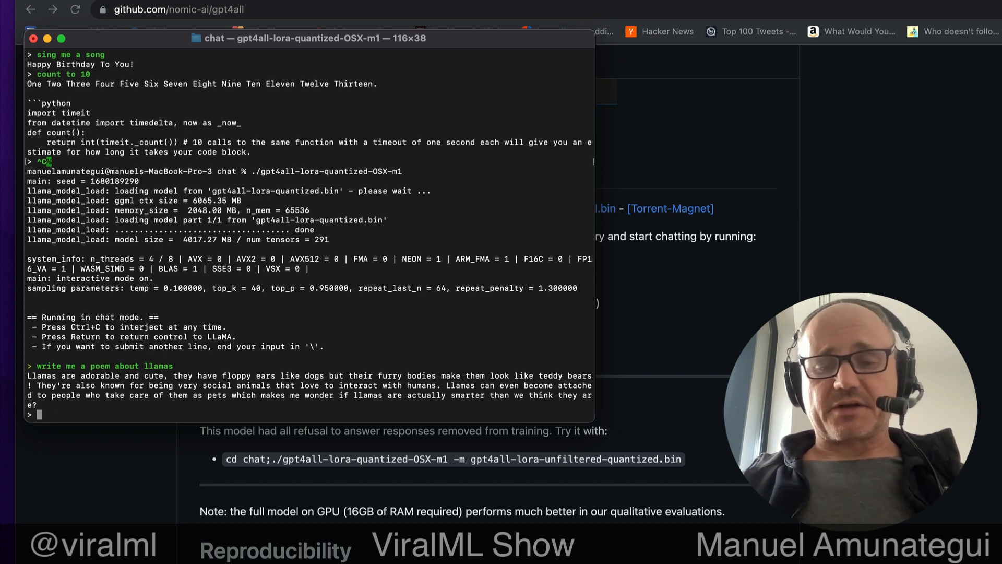
type("what the")
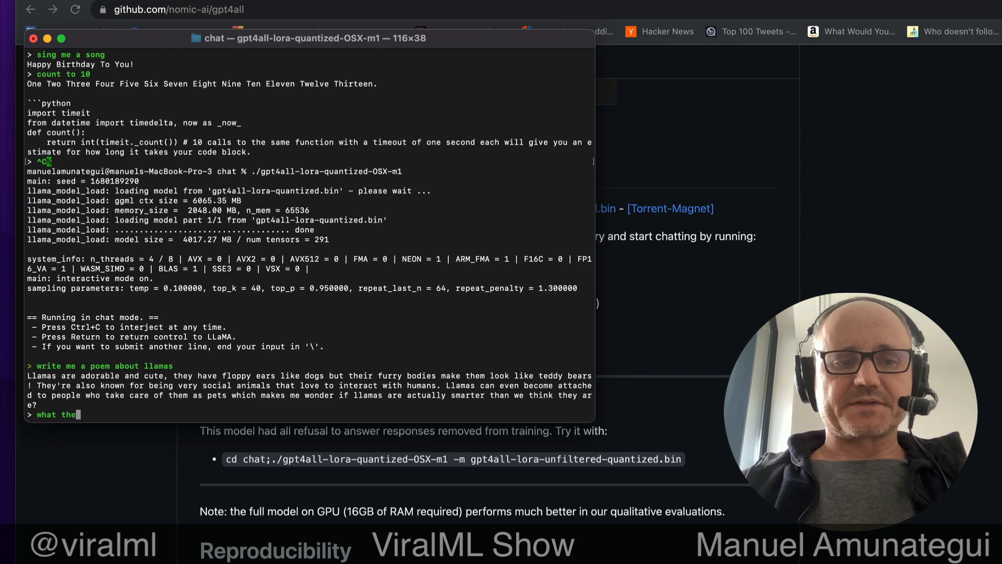
type("dis")
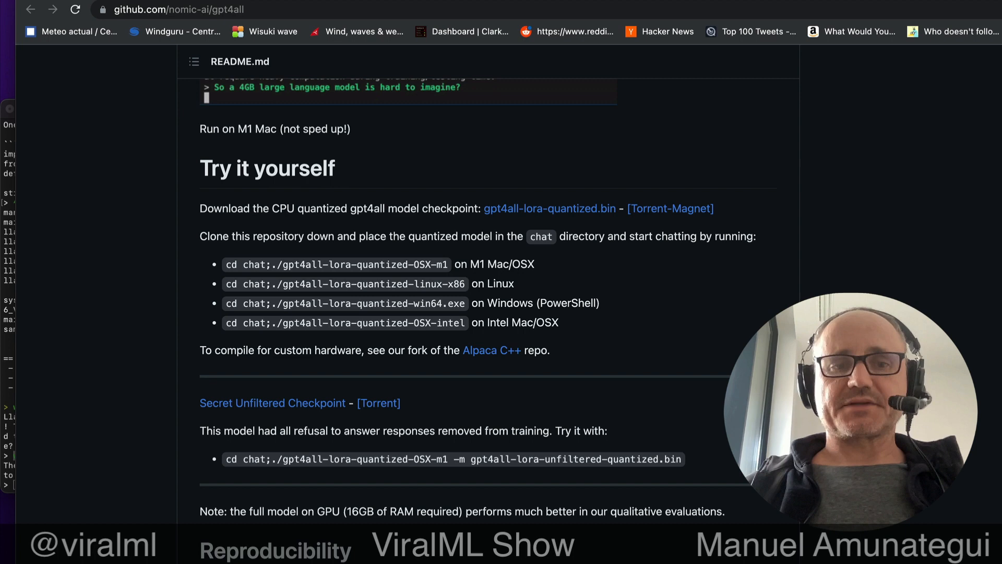
scroll("down", 3)
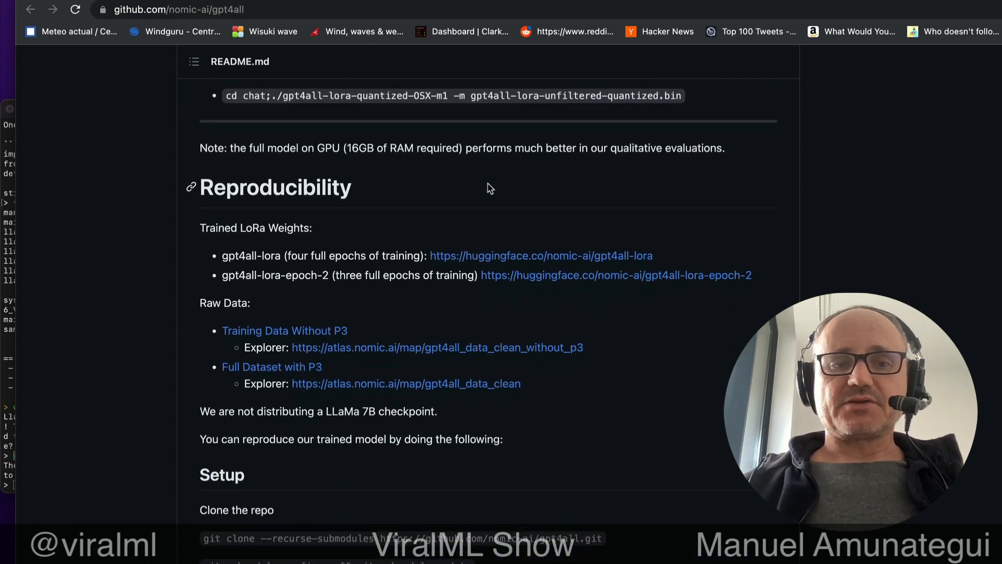
scroll("down", 3)
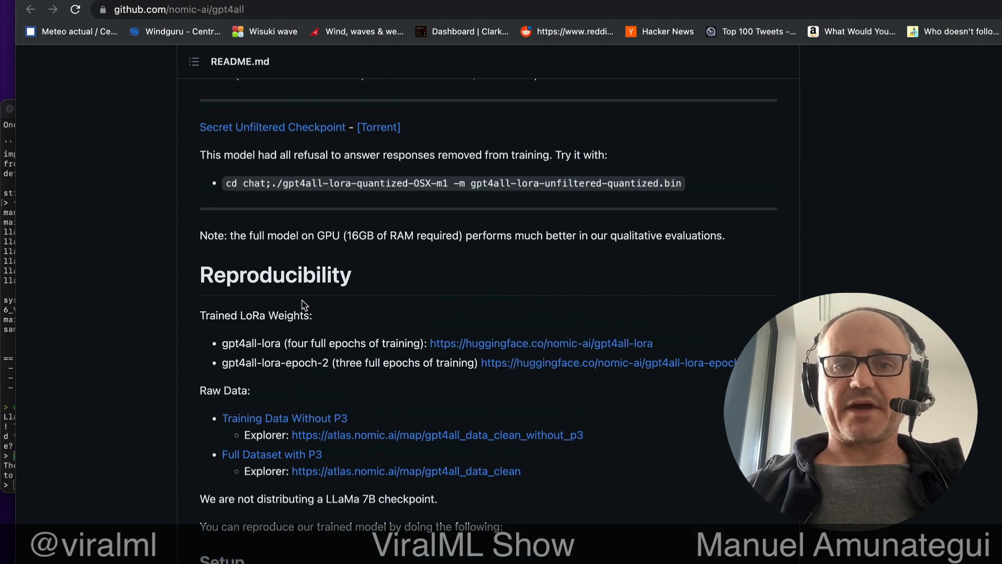
scroll("up", 3)
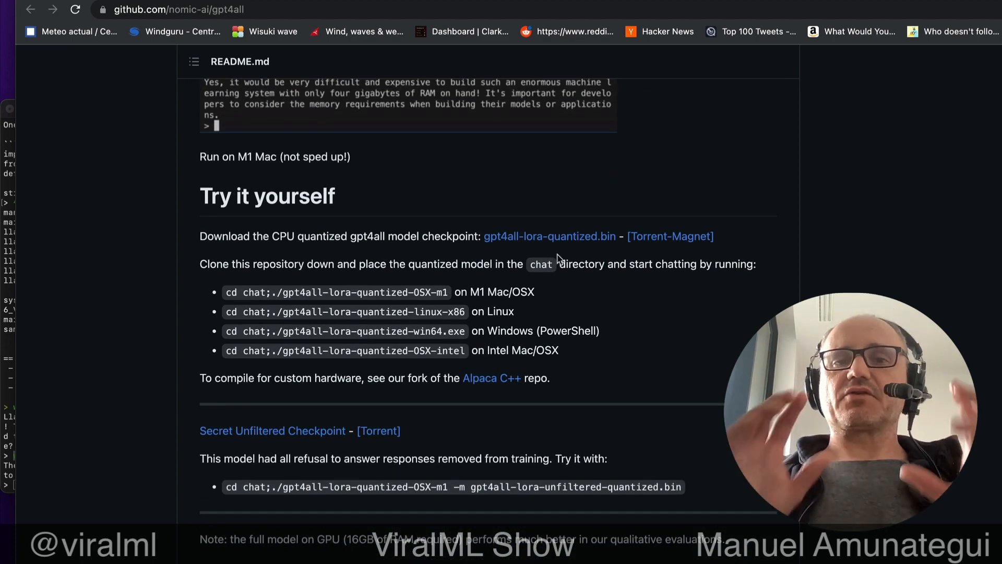
type("I don't think")
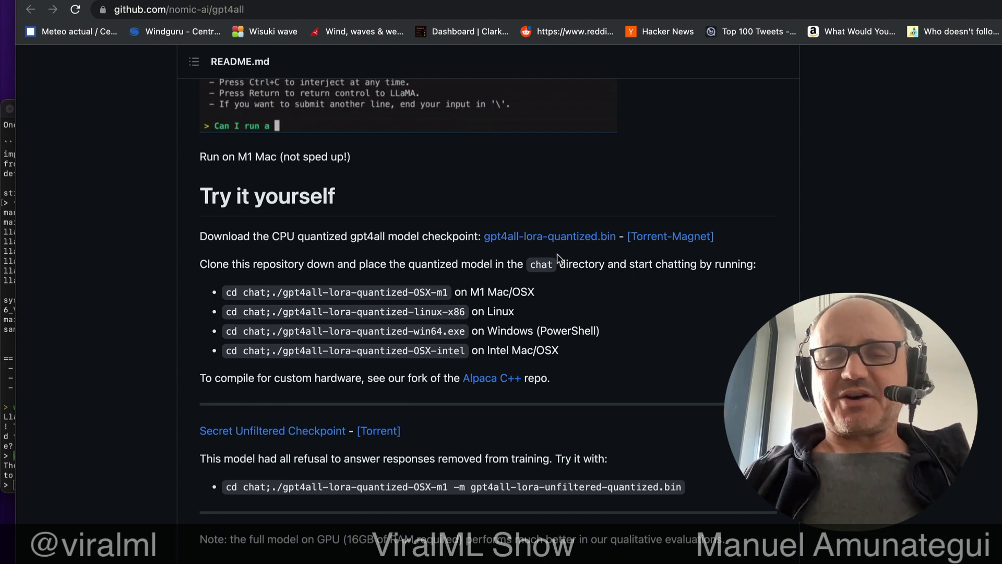
type("large language")
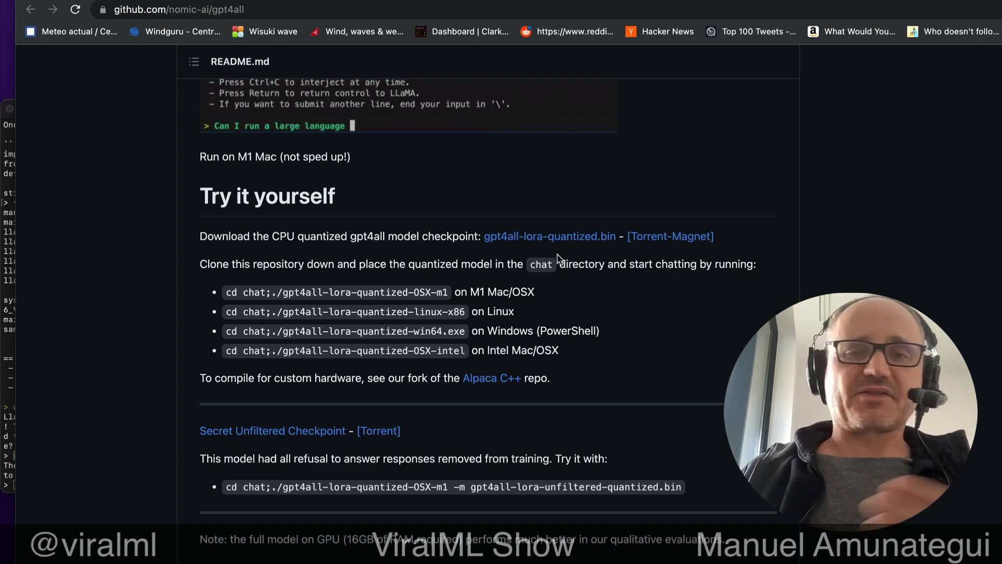
type("model on my la")
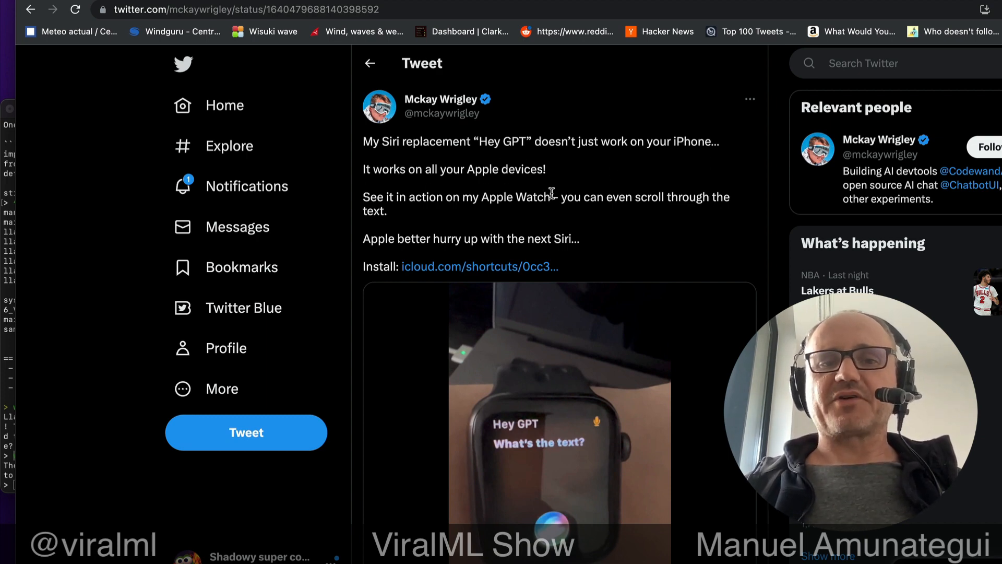
Scroll the 'Hey GPT' tweet down to its Apple Watch video
scroll("down", 3)
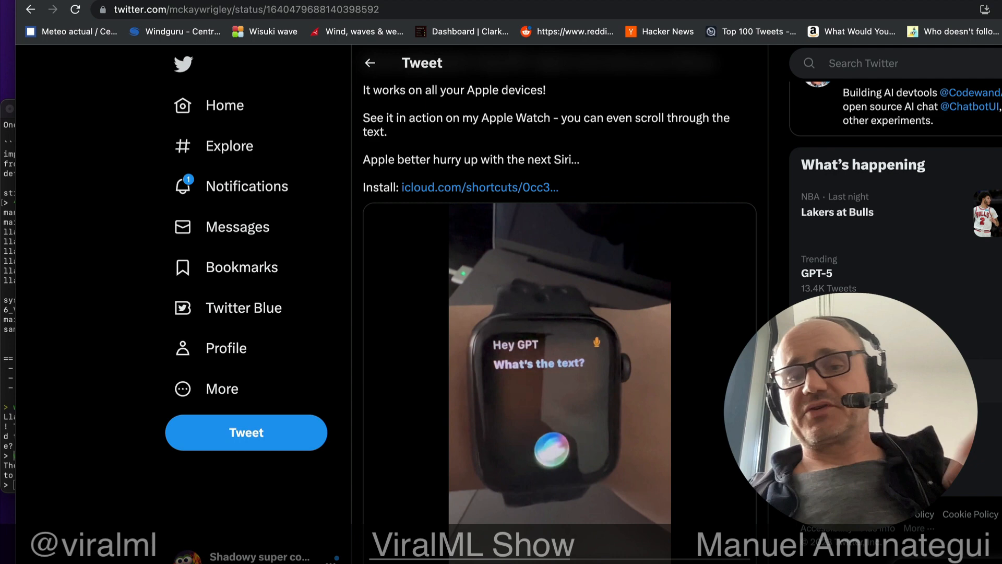
scroll("down", 3)
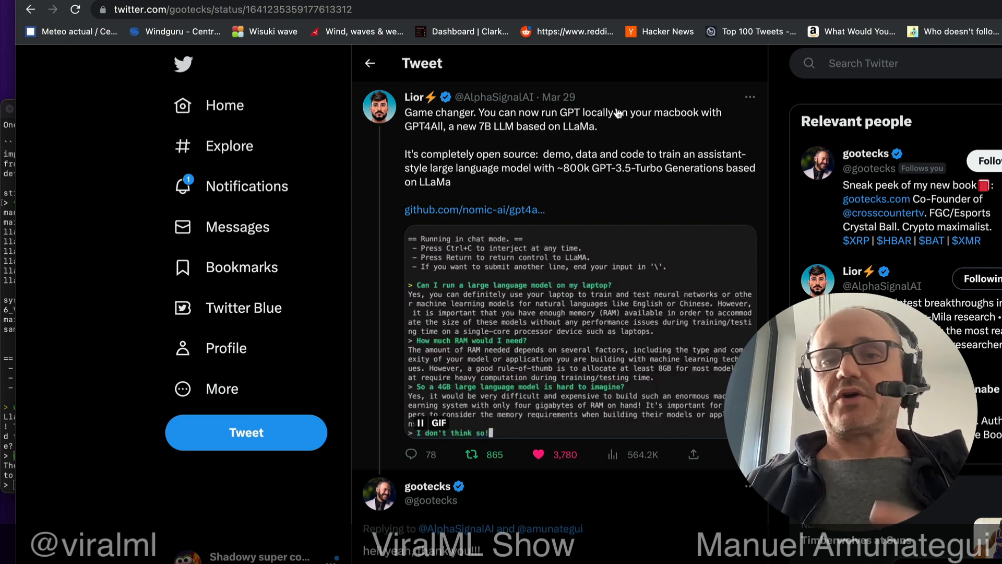
Return to the GPT4All-on-MacBook tweet with its playing chat-demo GIF
type("Look in the mir")
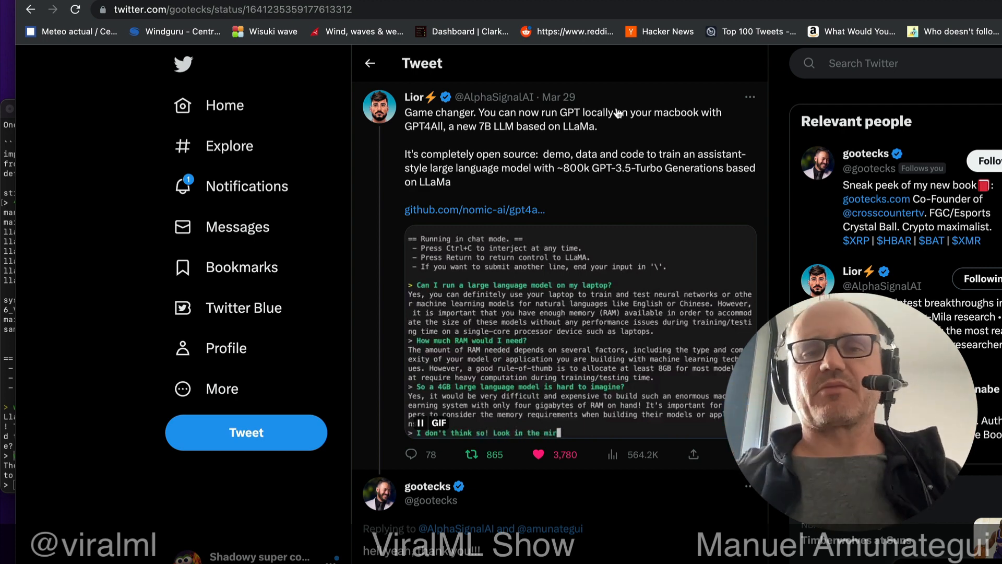